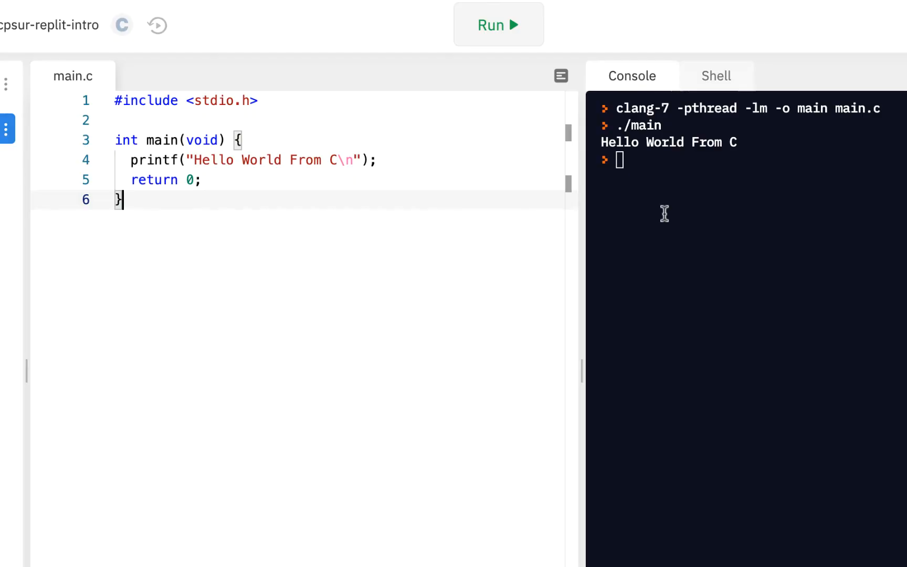
Delete the semicolon ending the printf line and run to get the 'expected ;' error with exit status 1.
click(377, 161)
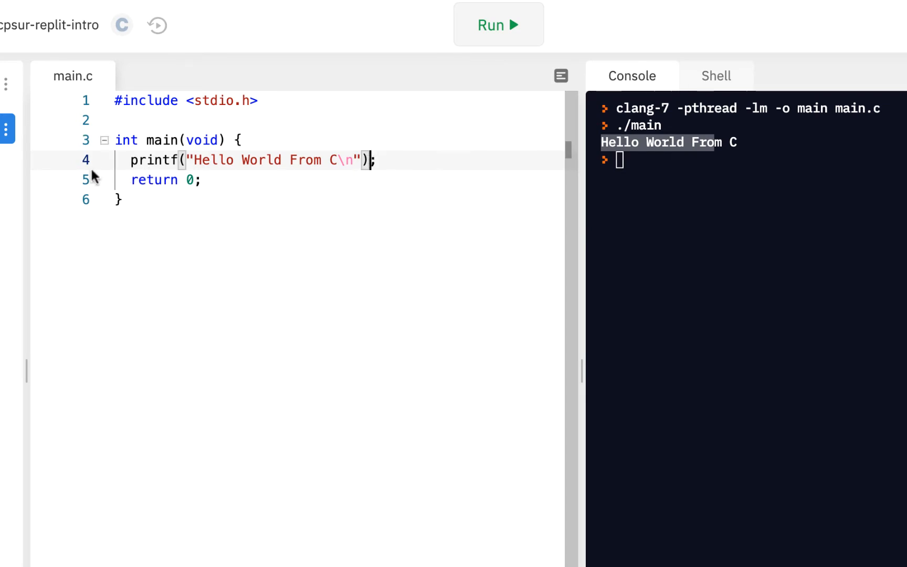
mouse_move(90, 166)
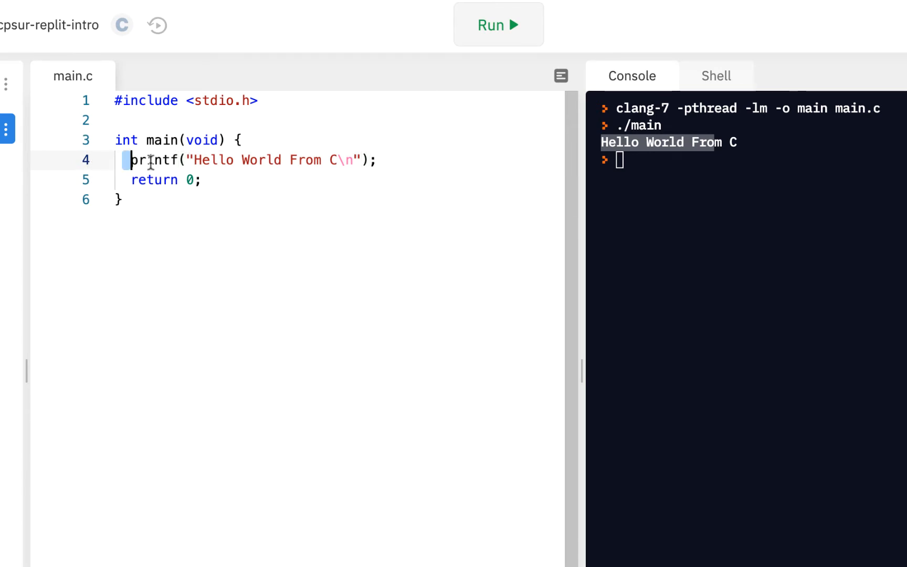
drag(133, 160, 315, 160)
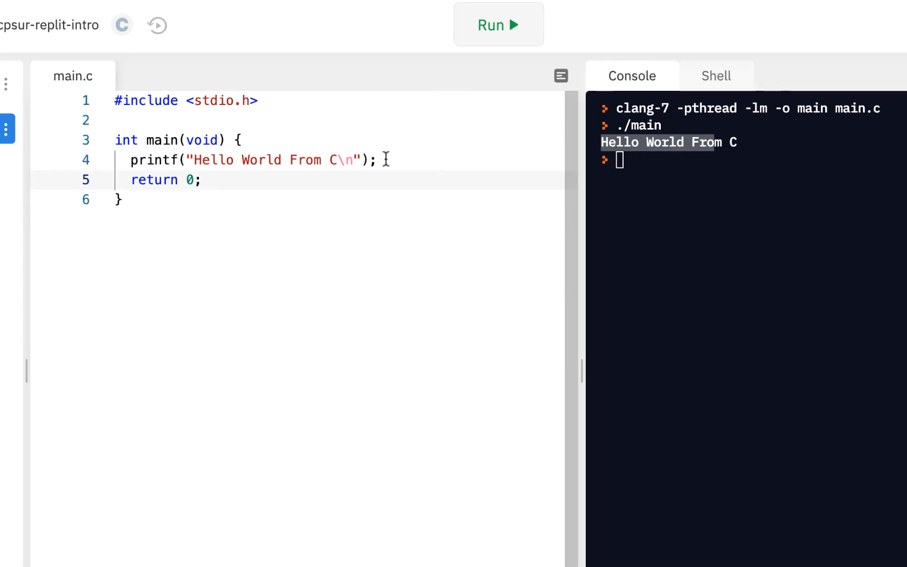
key(Backspace)
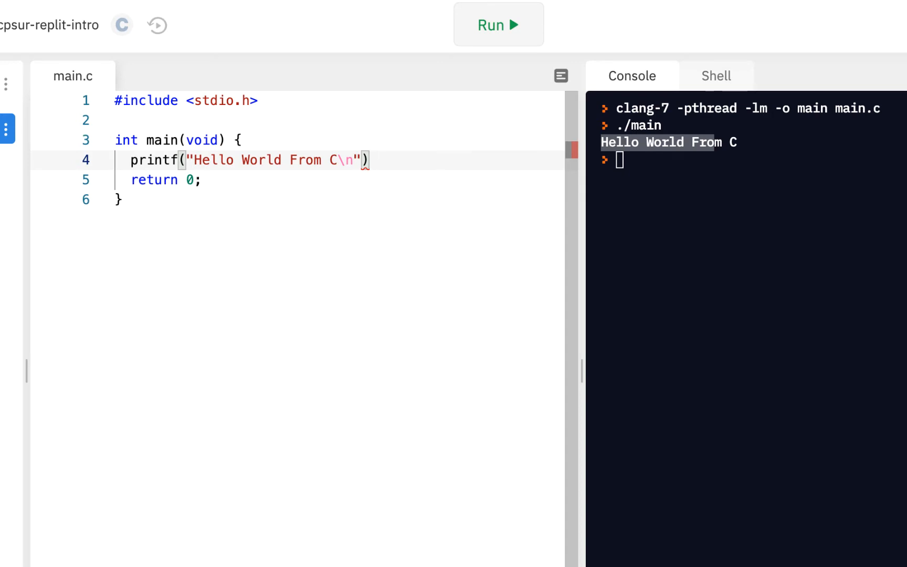
mouse_move(381, 260)
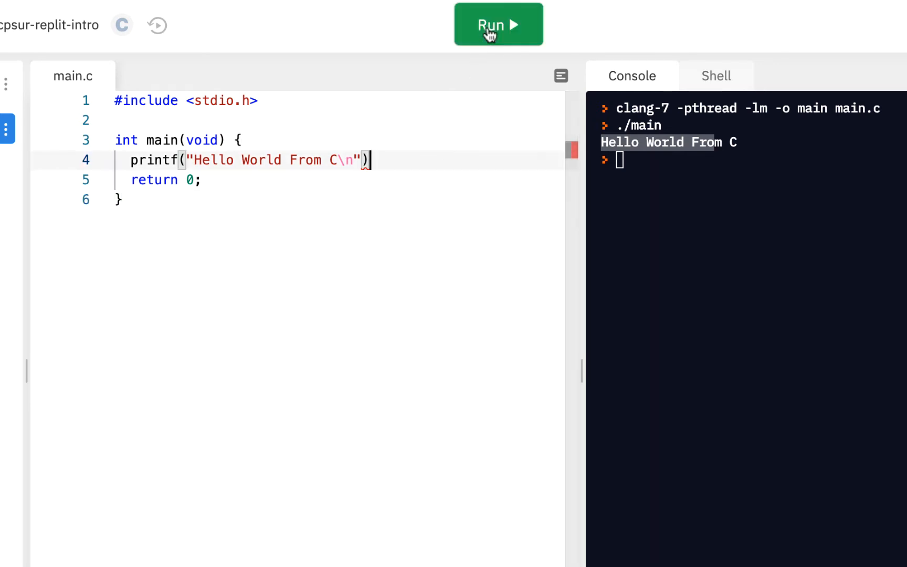
click(497, 25)
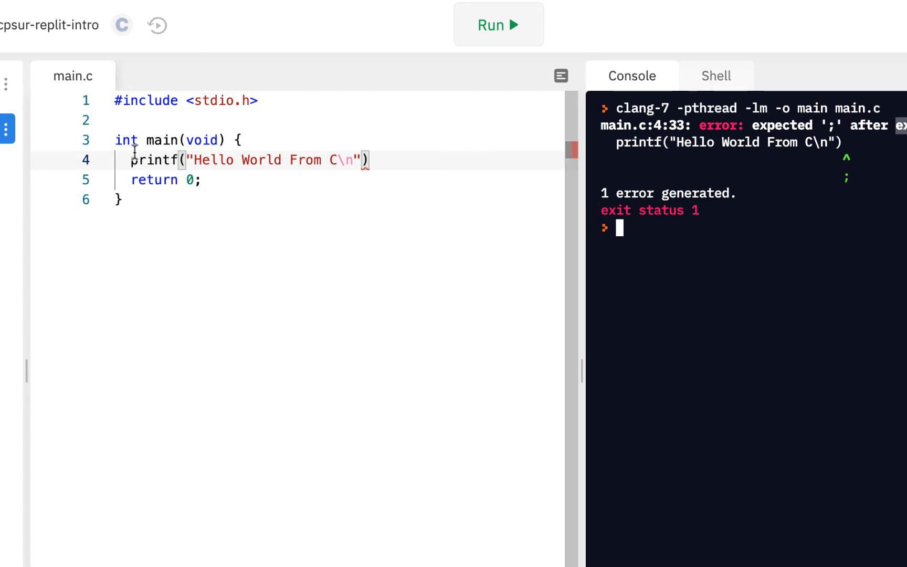
Place the cursor back at the end of the printf line to repair it.
drag(131, 160, 359, 160)
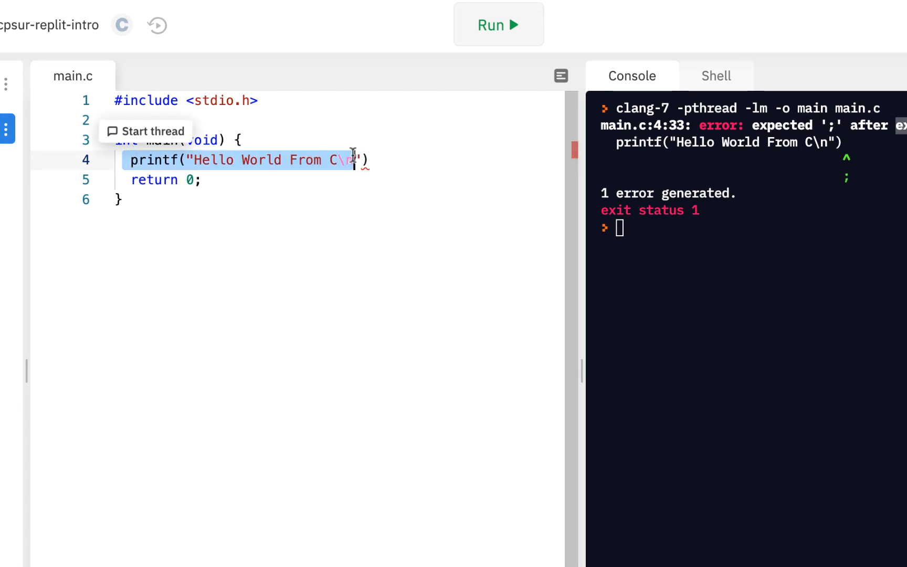
click(371, 160)
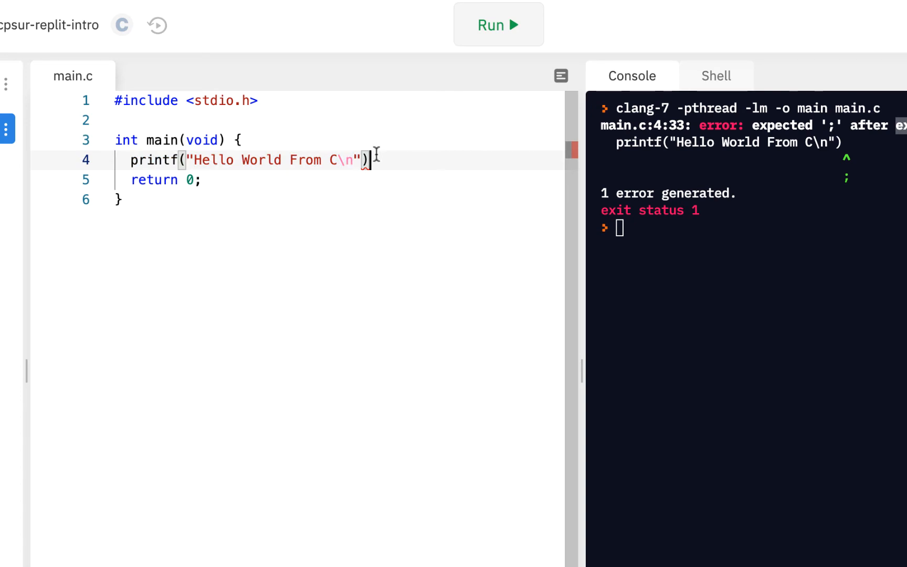
mouse_move(492, 195)
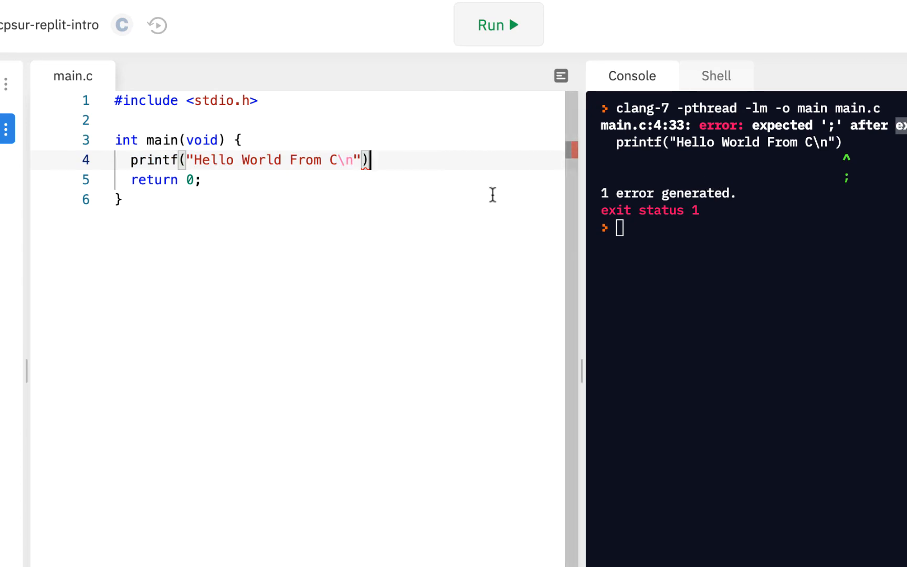
Restore the ';' after printf and rerun so it prints Hello World From C again.
text(;)
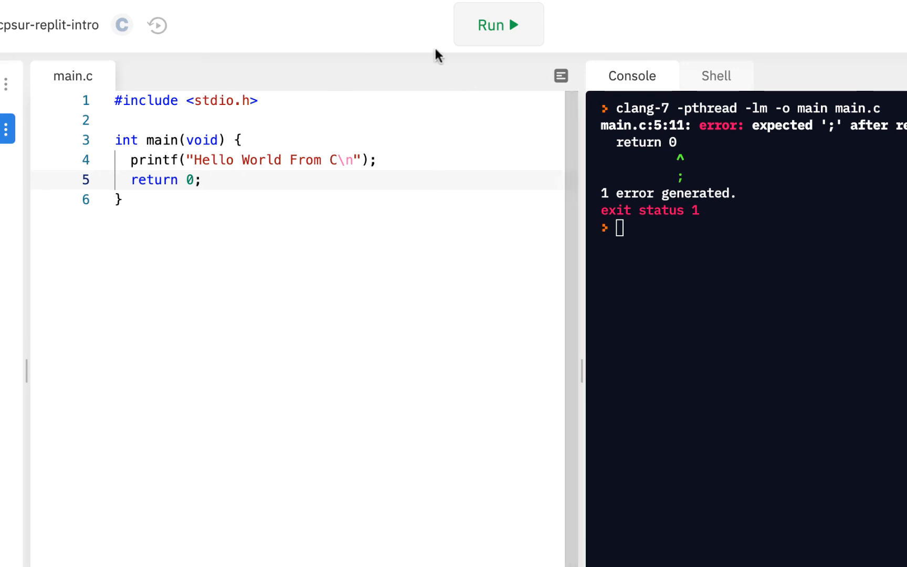
click(497, 24)
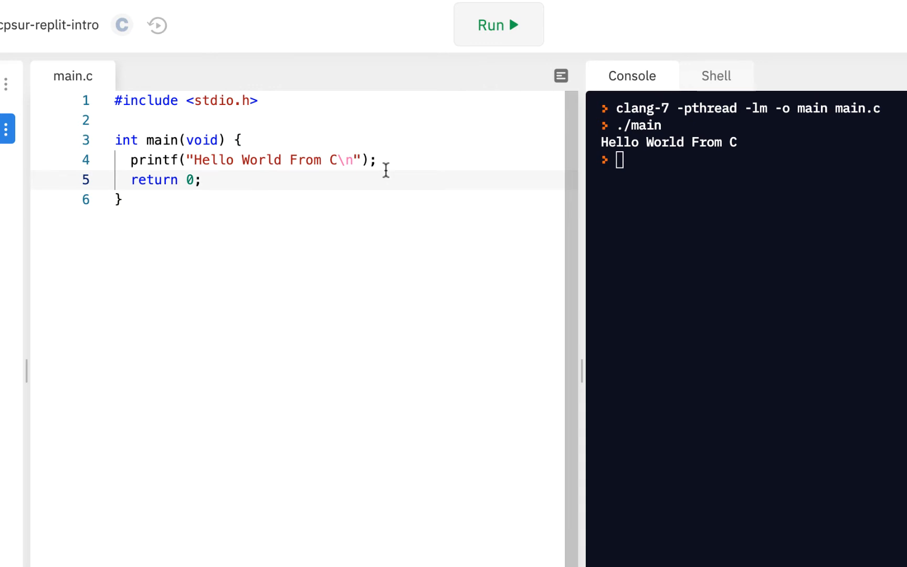
mouse_move(211, 180)
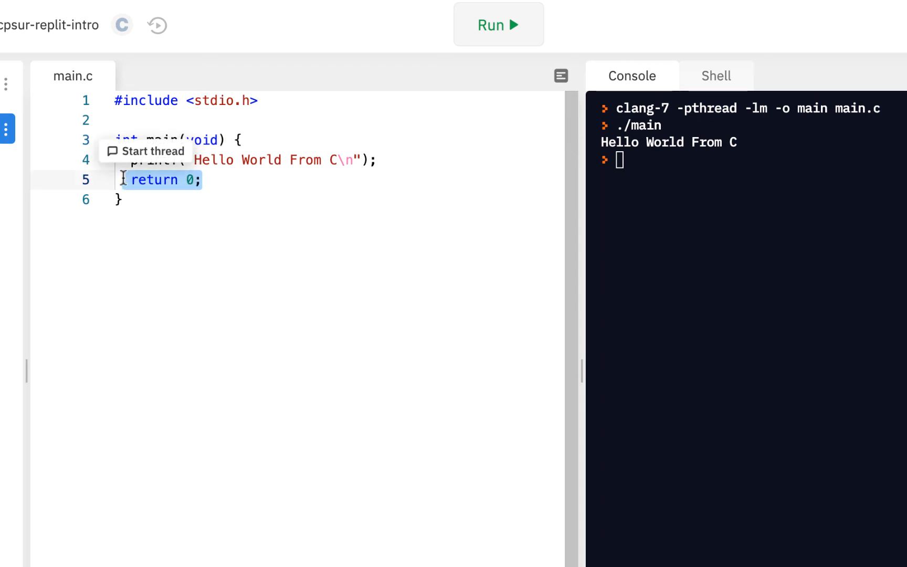
mouse_move(581, 252)
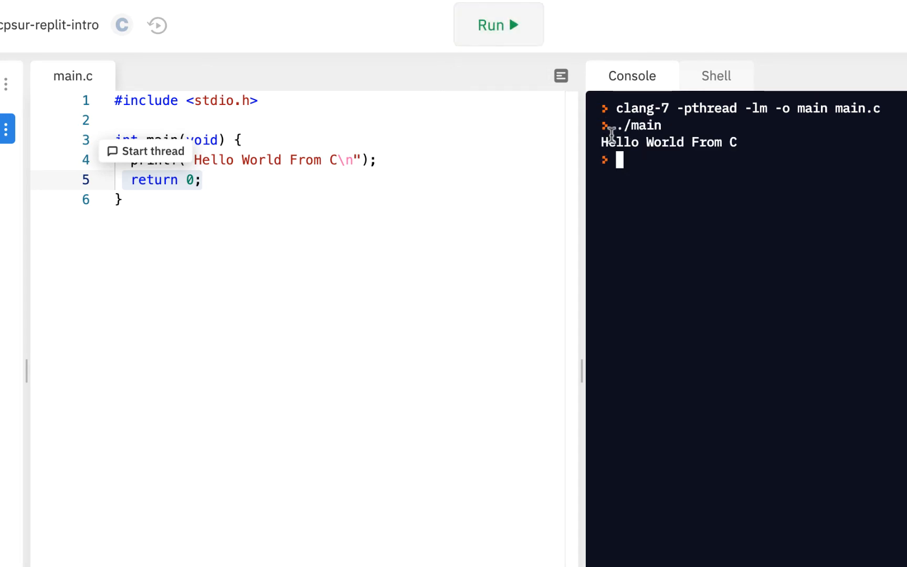
mouse_move(697, 184)
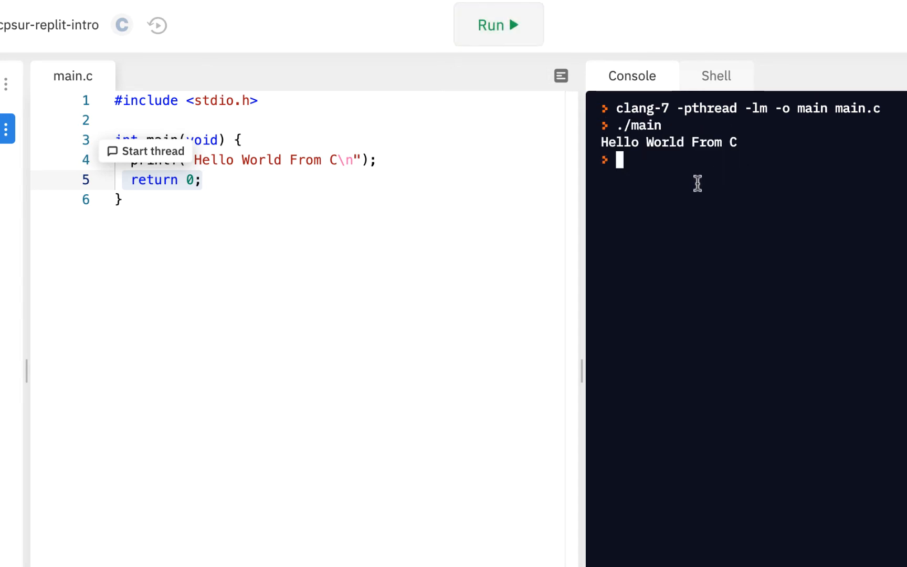
Enter echo $? in the console to query the last exit status (0).
text(echo $)
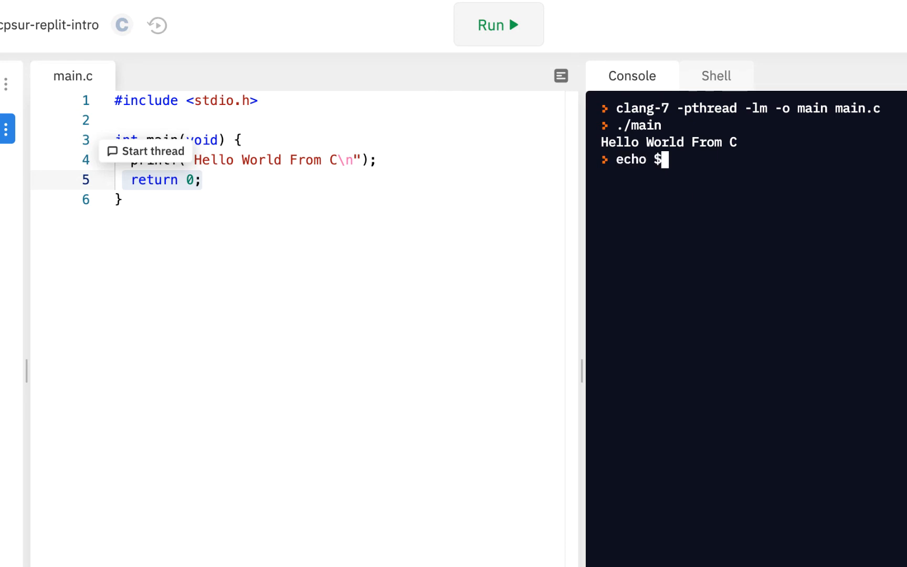
text(?)
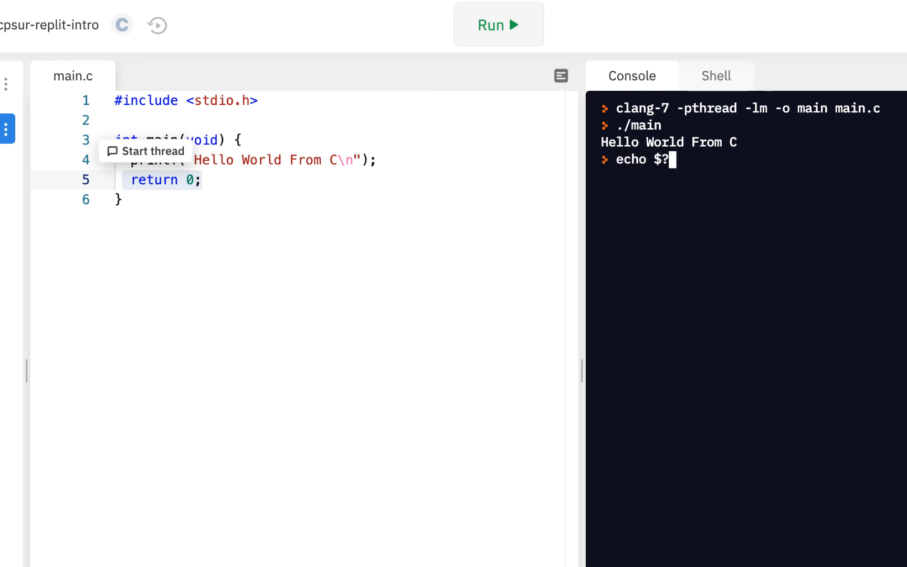
mouse_move(647, 143)
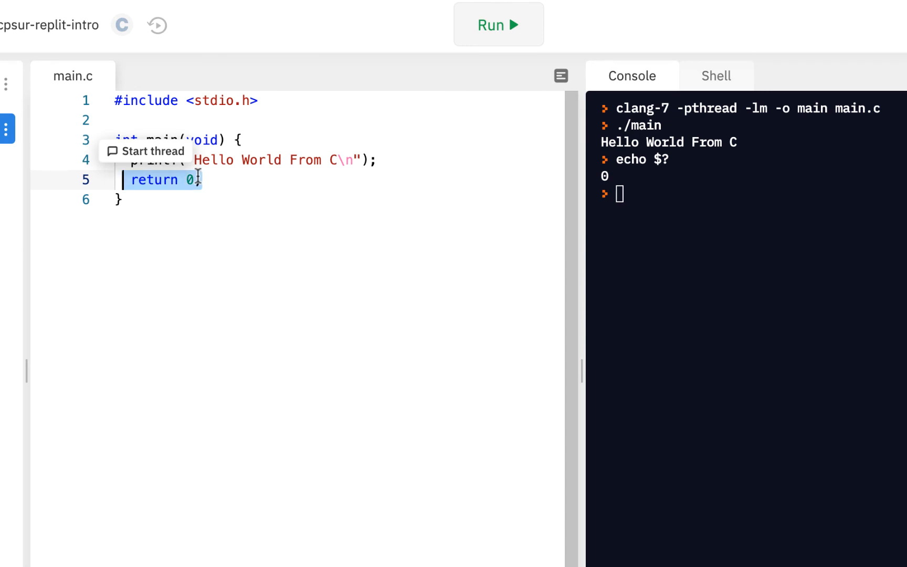
Change main to return 1 and run so the console reports exit status 1.
text(1)
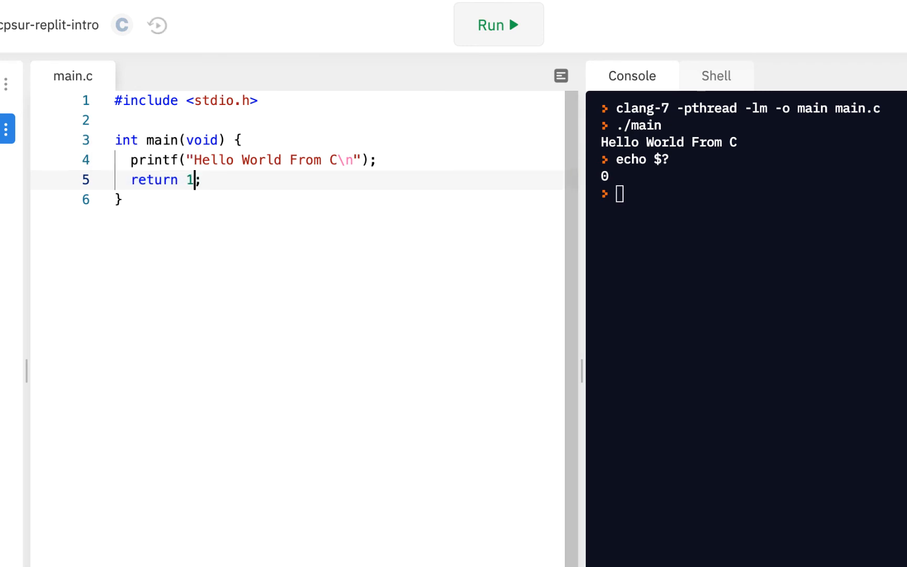
mouse_move(547, 275)
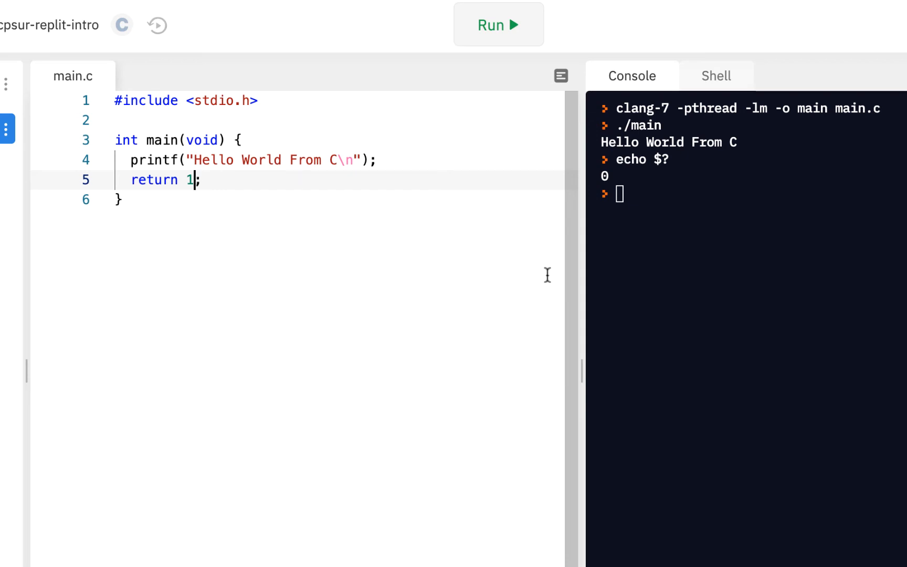
click(498, 24)
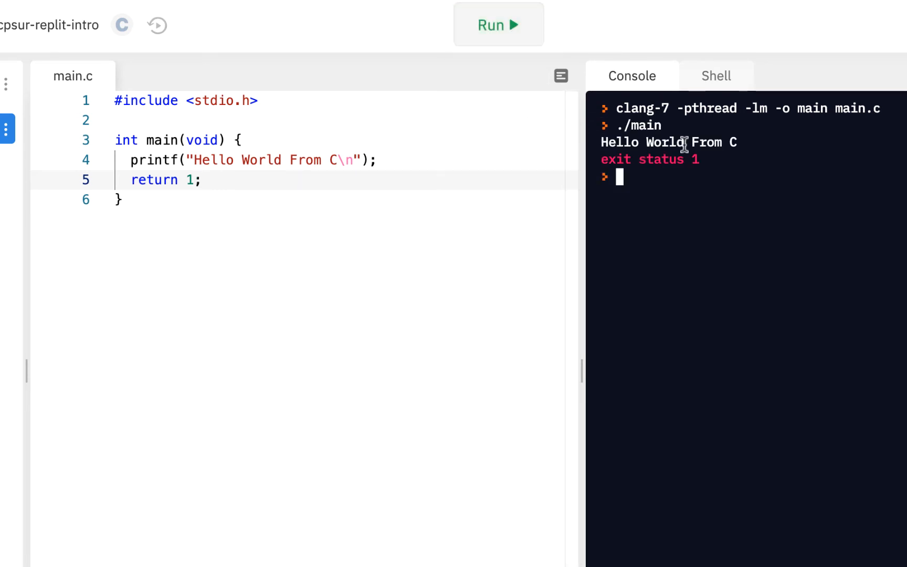
mouse_move(607, 161)
text(0)
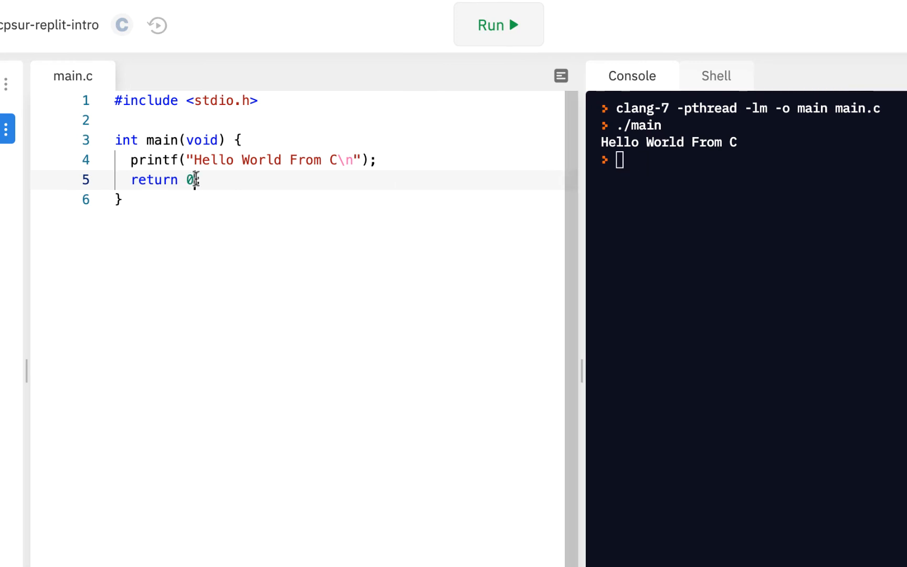
Try return values 1 and 0, then settle on return 4 for exit status 4.
text(1)
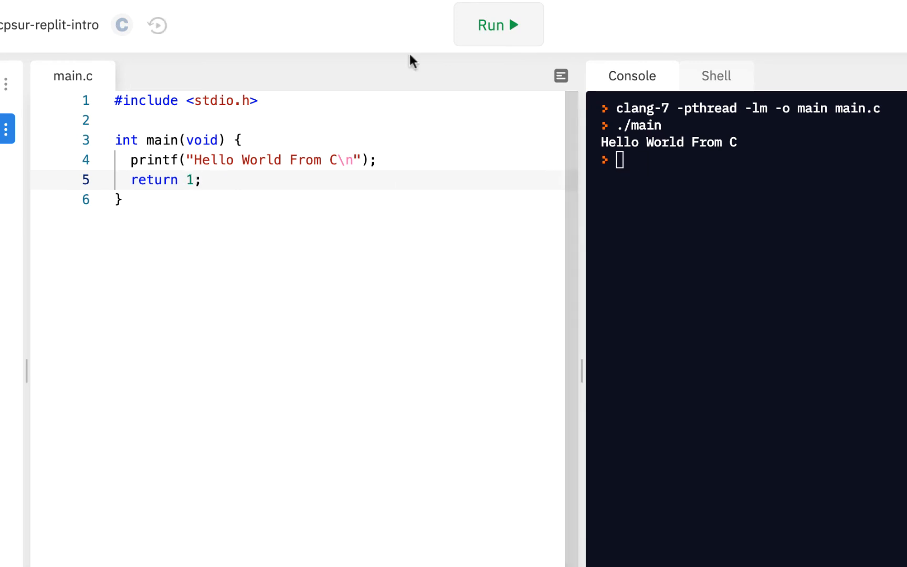
click(497, 24)
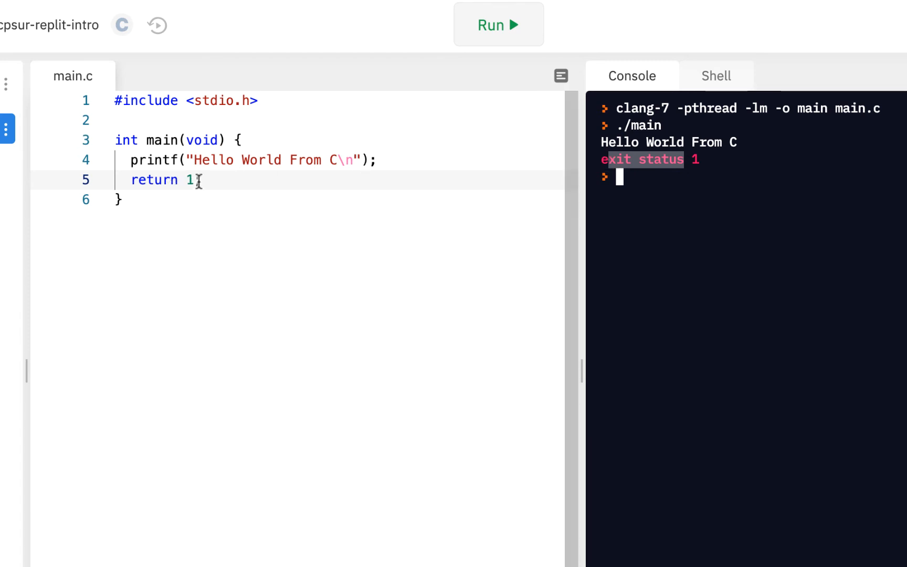
text(0)
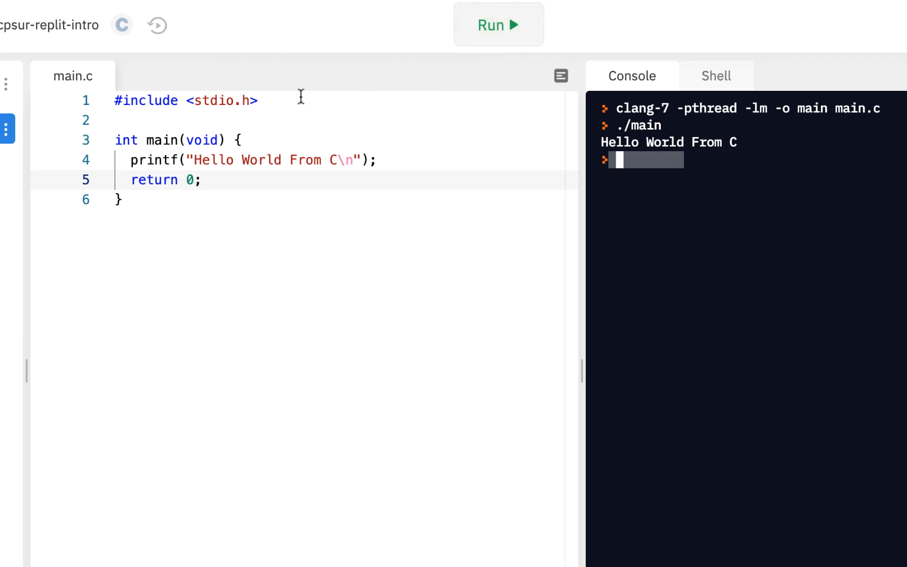
text(1)
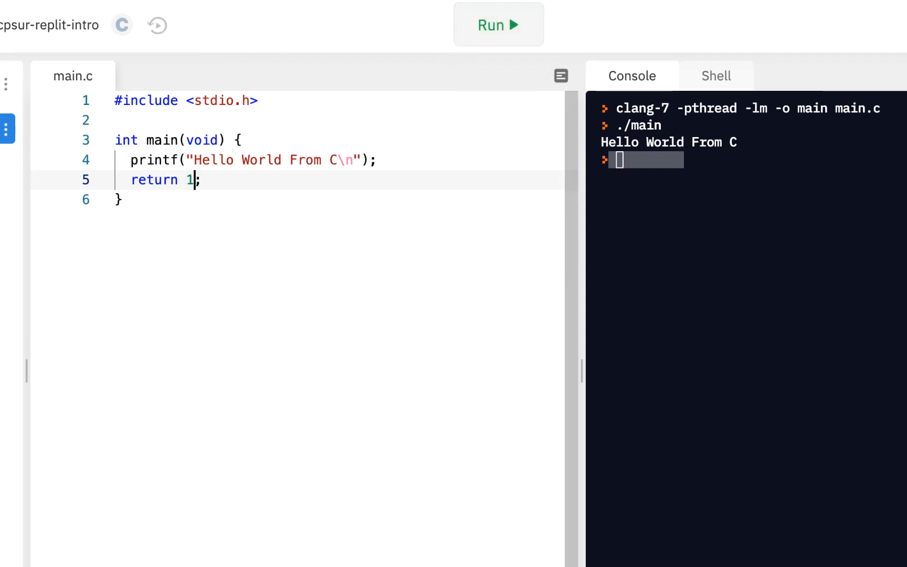
key(Backspace)
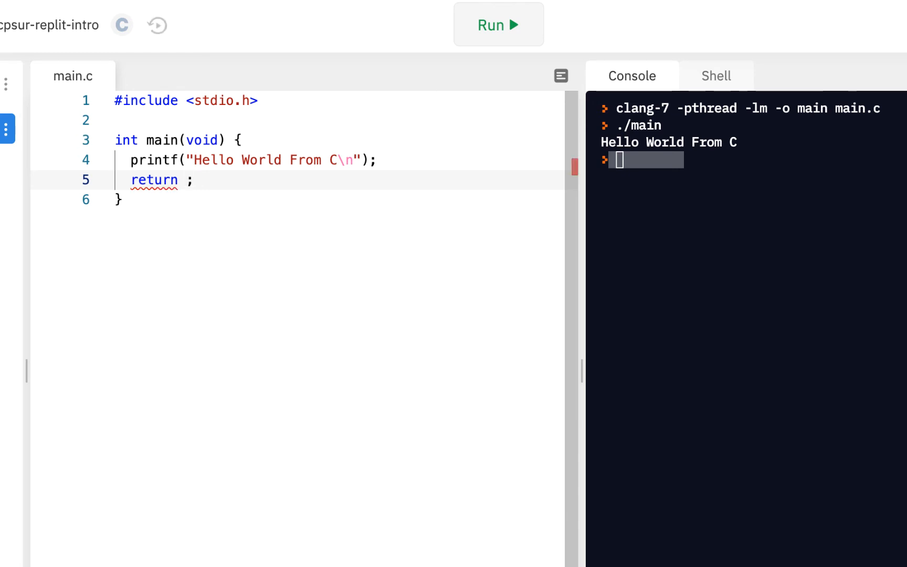
text(4)
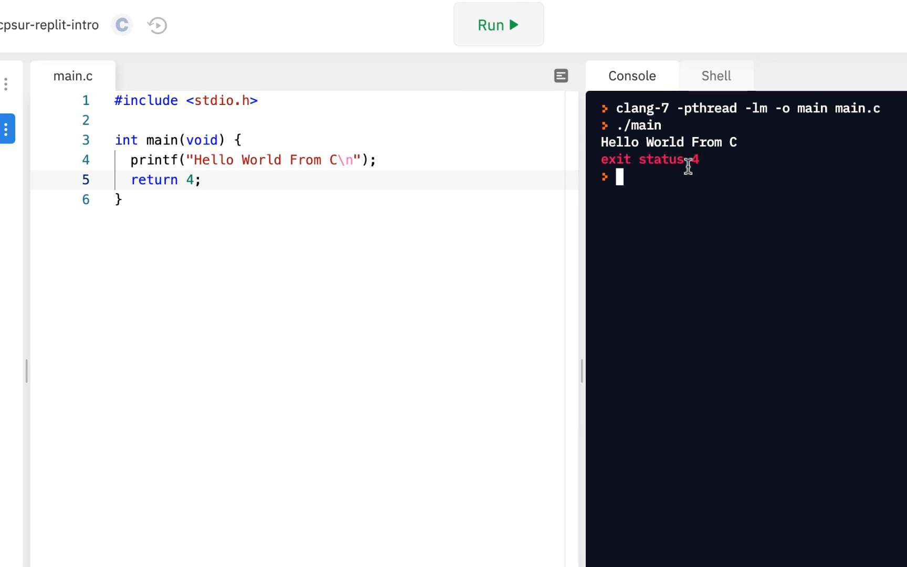
mouse_move(661, 185)
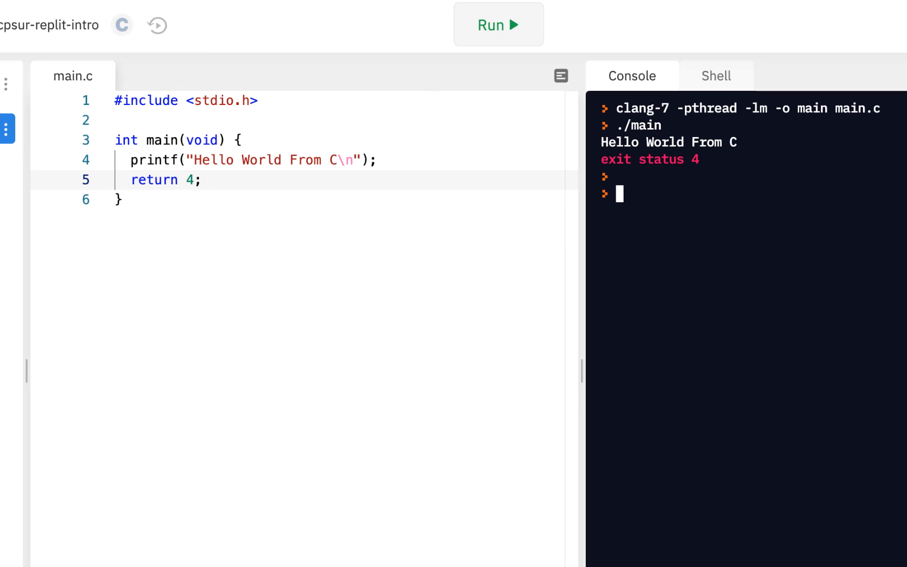
Run ./main twice from the console, printing Hello World From C each time.
text(./main)
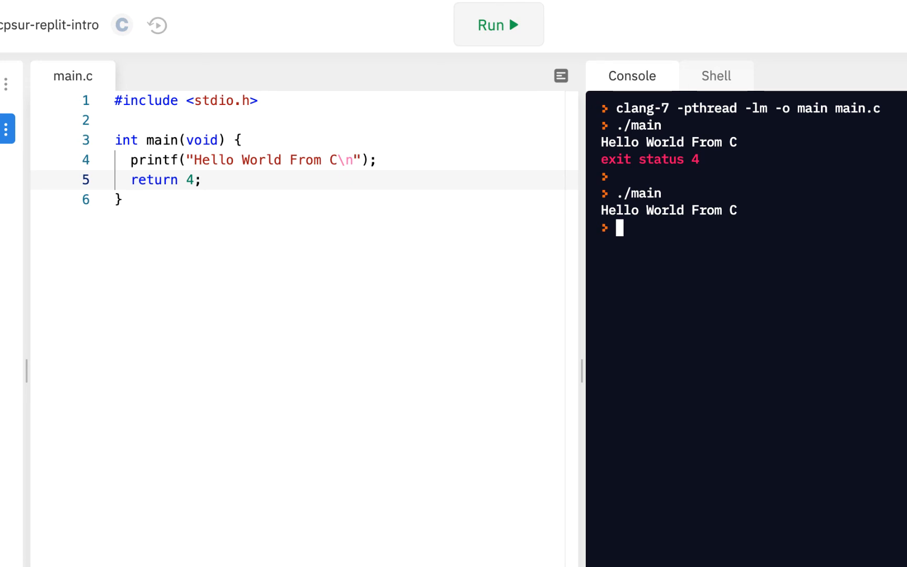
text(.)
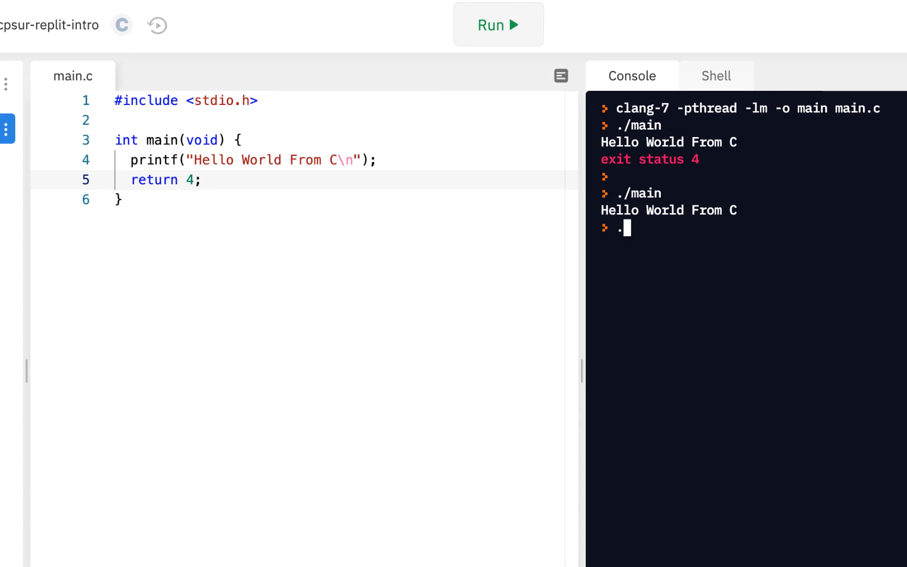
text(/m)
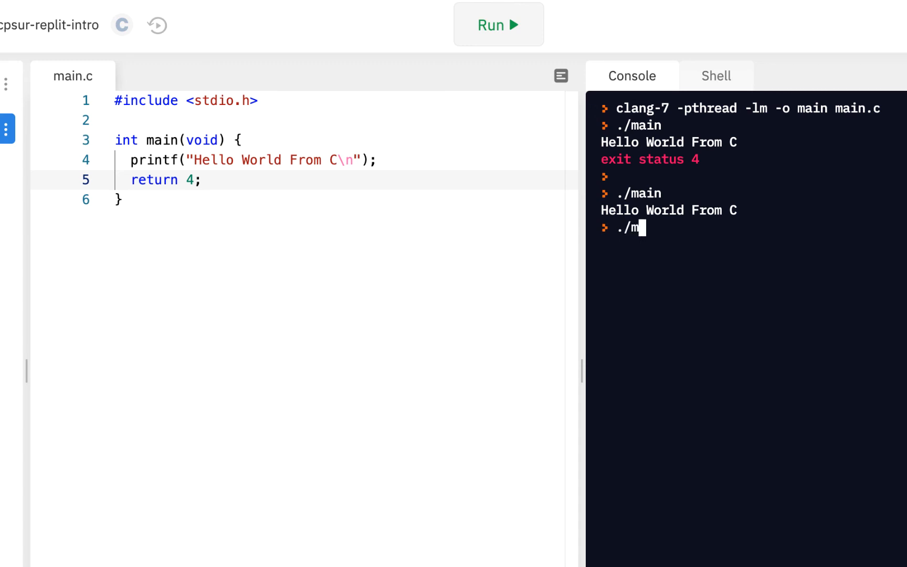
text(ain)
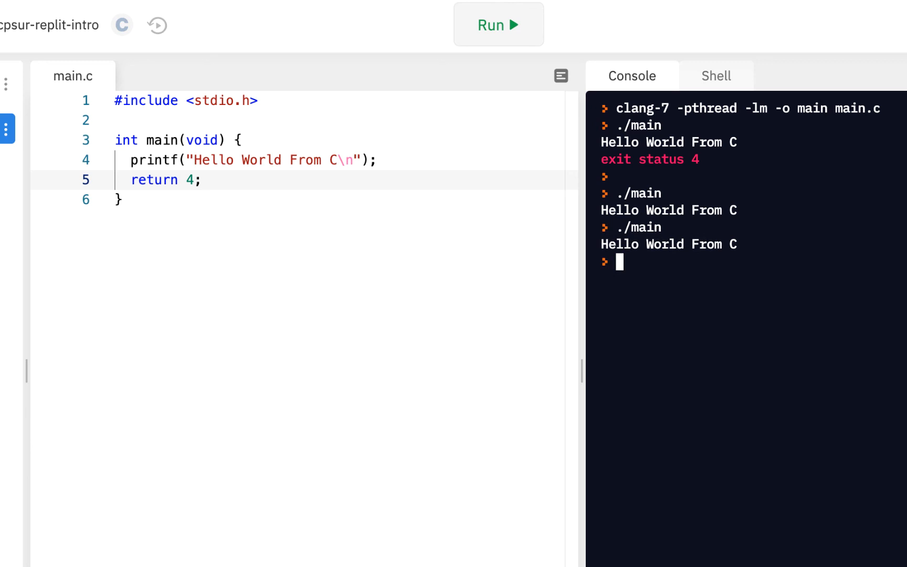
mouse_move(673, 231)
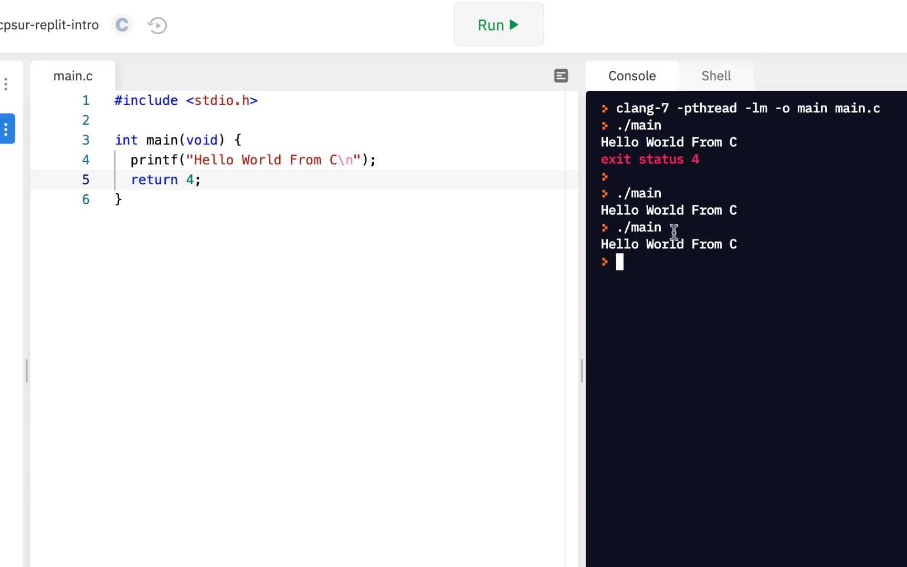
mouse_move(659, 160)
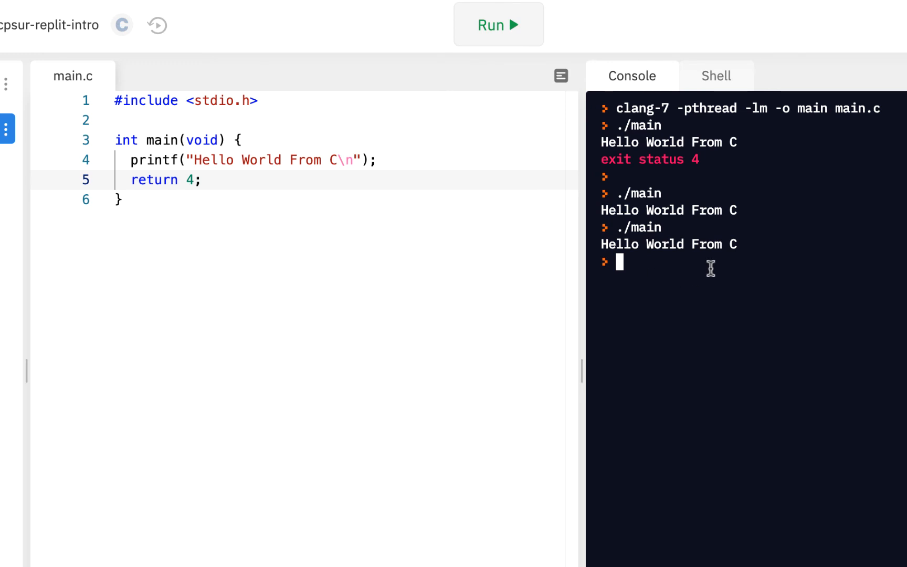
Run the program, then alternate echo $? and ./main to show status 4 after a run.
click(497, 24)
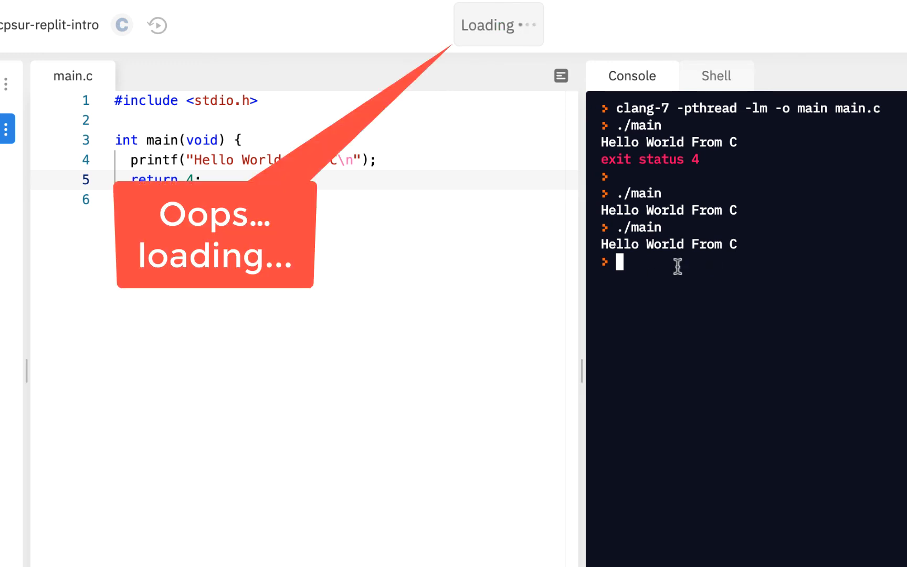
text(cho)
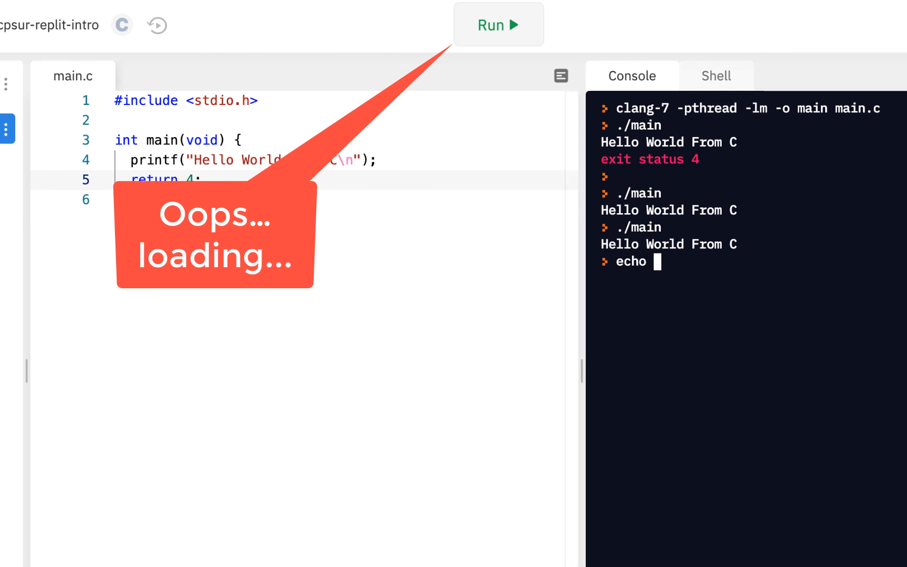
text($?)
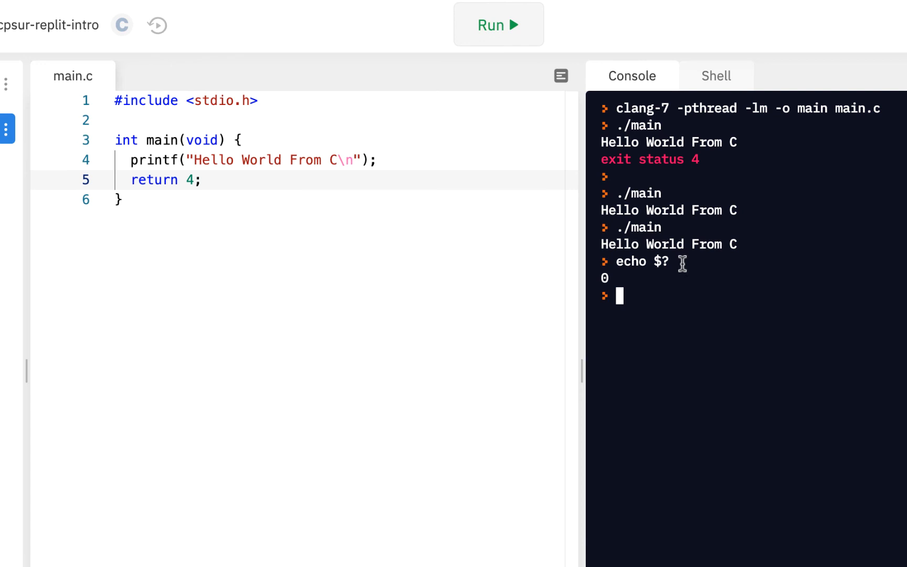
text(./main)
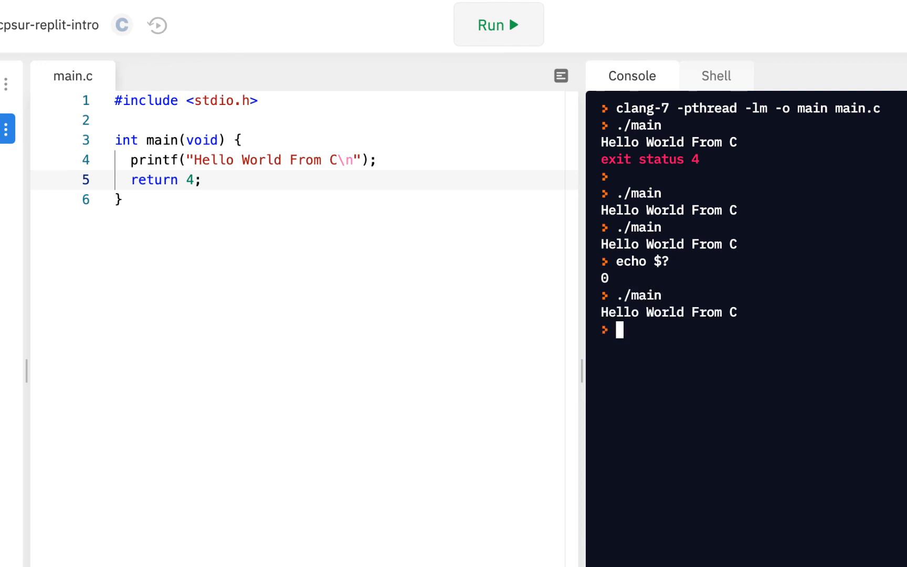
text(ech)
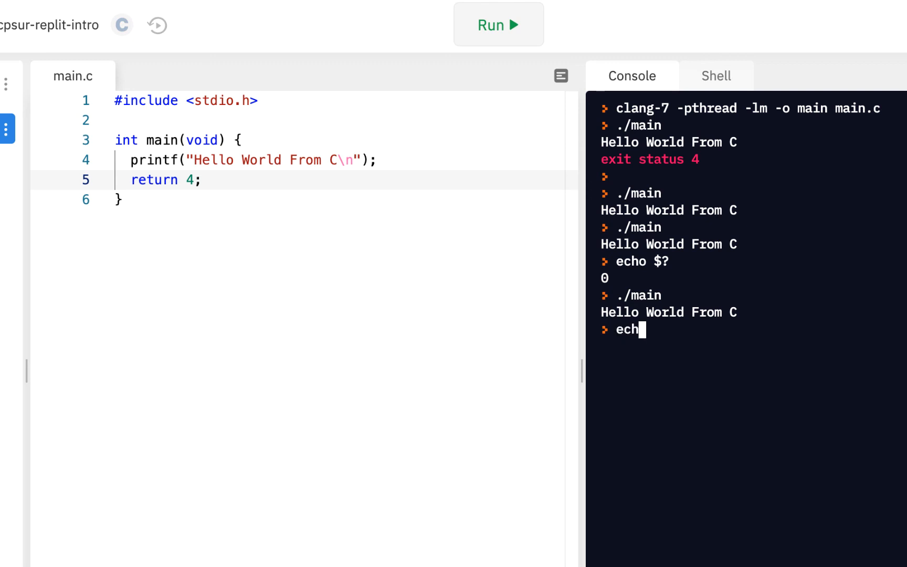
text(o $?)
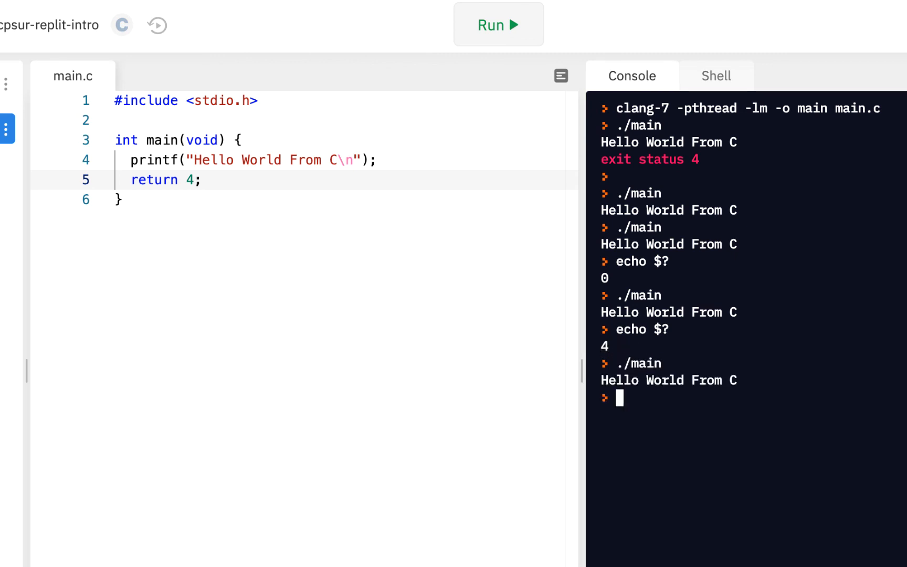
Repeat echo $? and ./main checks showing 0 afterwards, then clear the console.
text(echo $:)
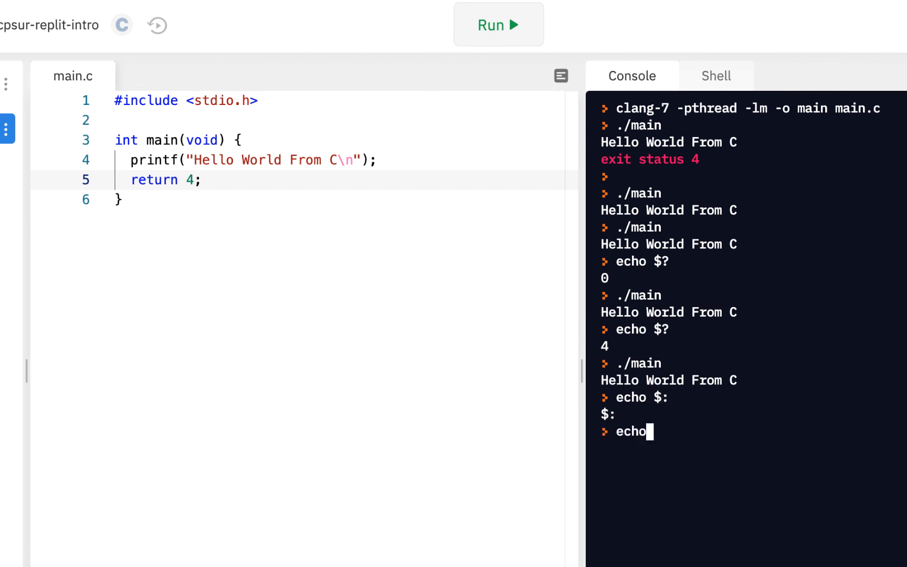
text(./main)
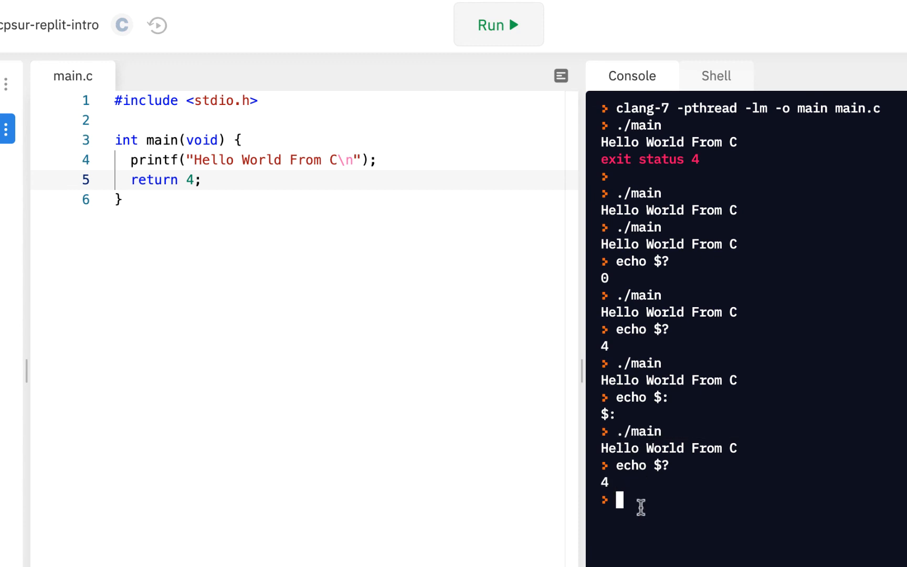
text(echo $?)
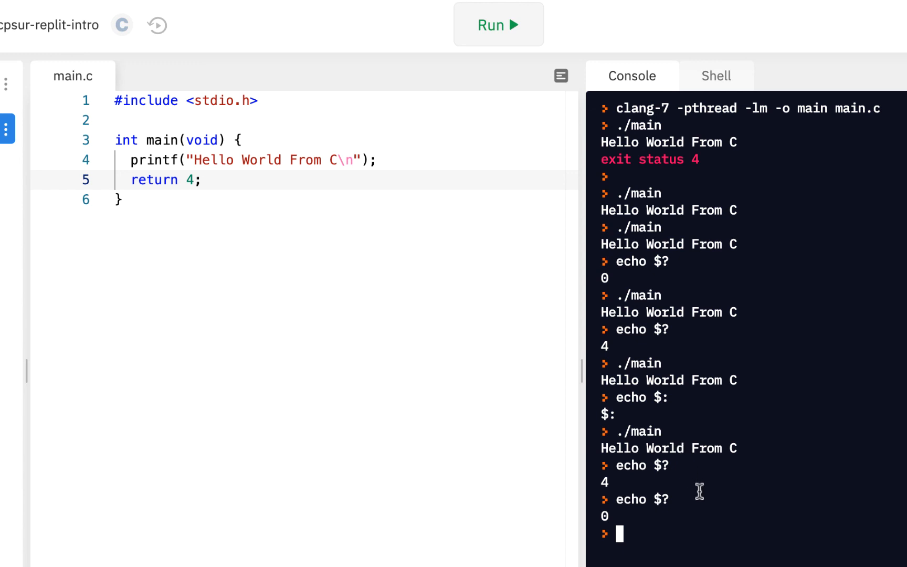
text(clear)
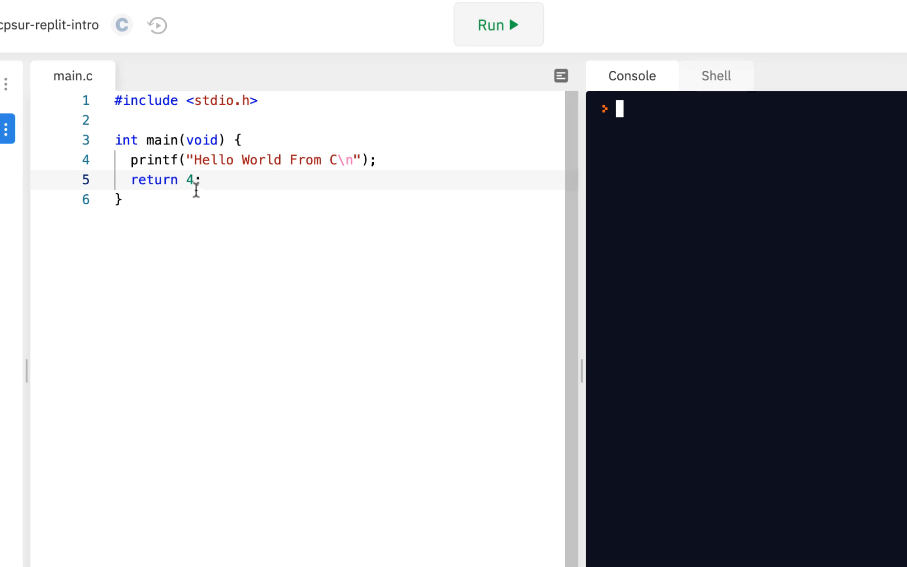
Change the return value to 42, run it, and confirm with echo $? printing 42.
text(2)
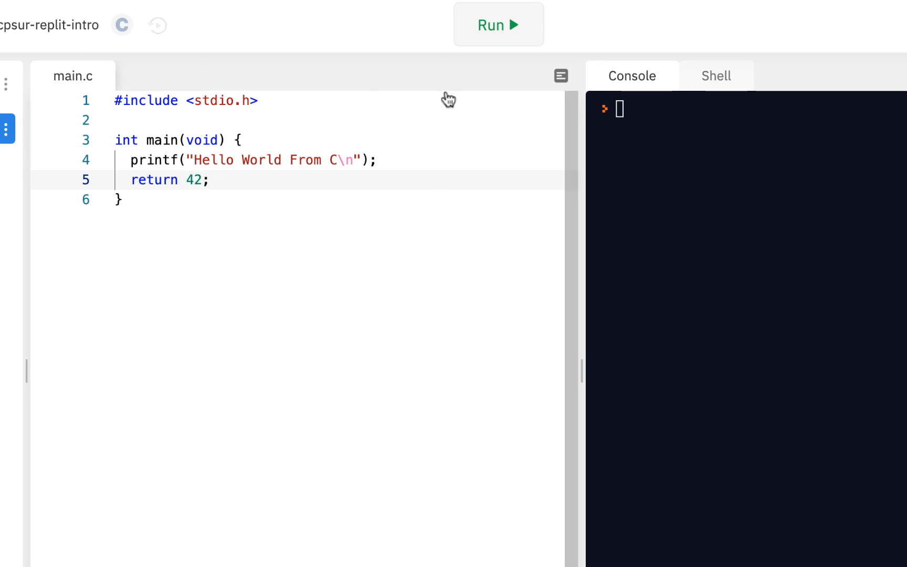
click(497, 24)
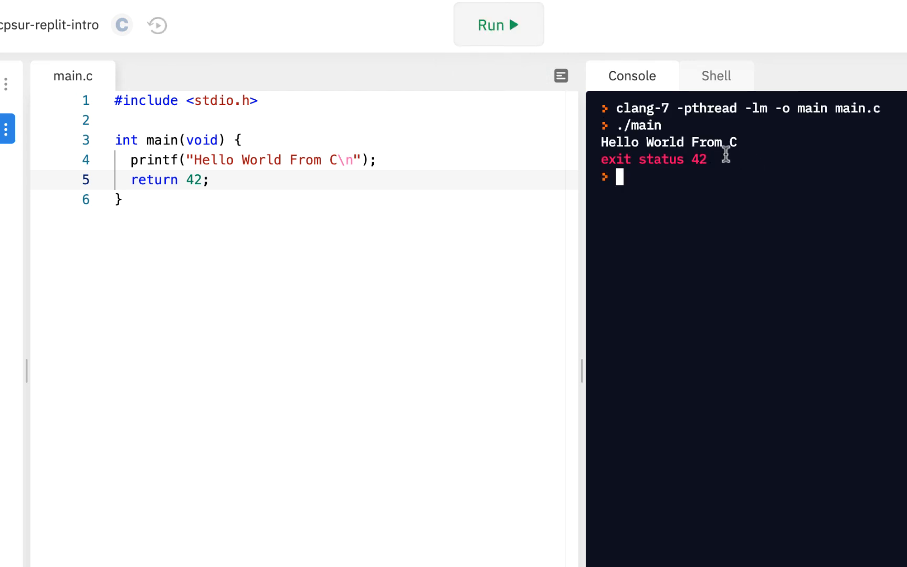
mouse_move(720, 203)
text(./main)
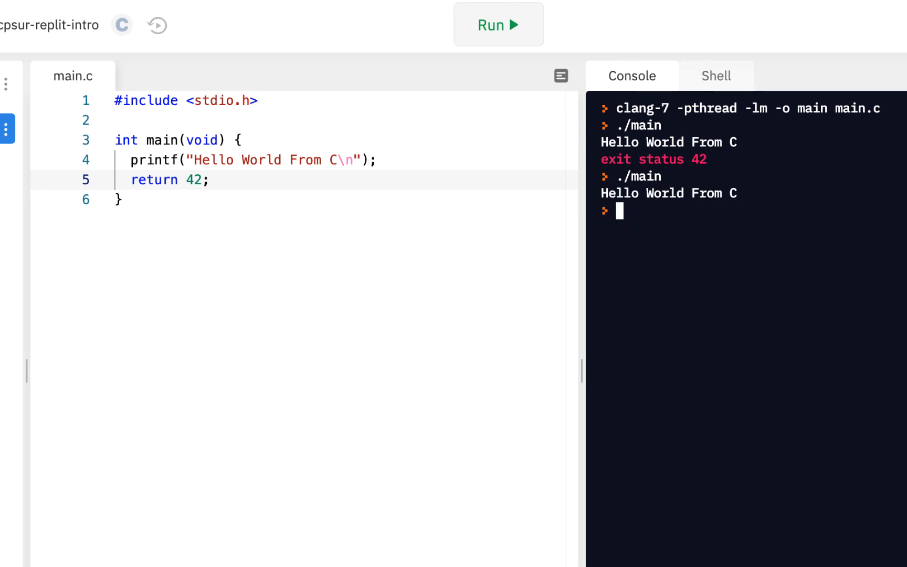
text(echo $?)
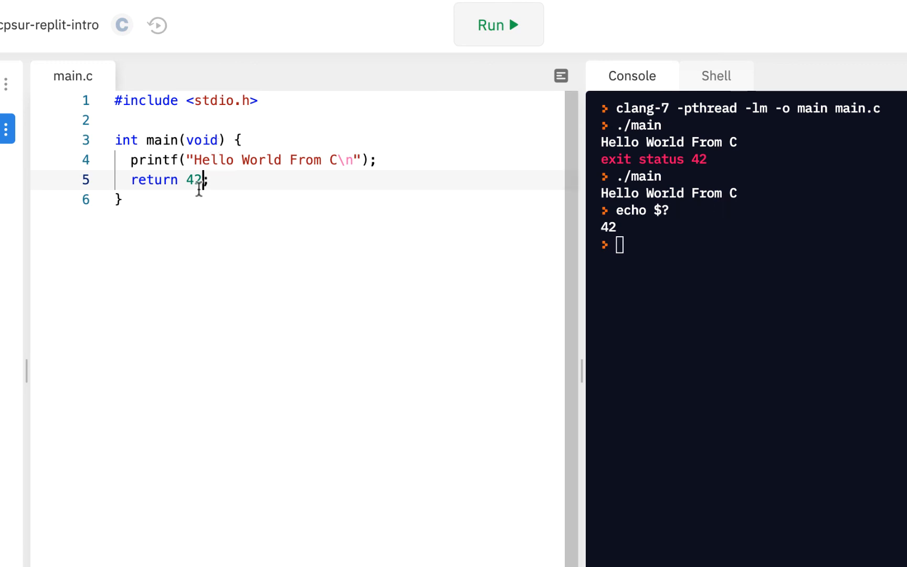
Replace the 42 with return 0 in main.c.
key(Backspace)
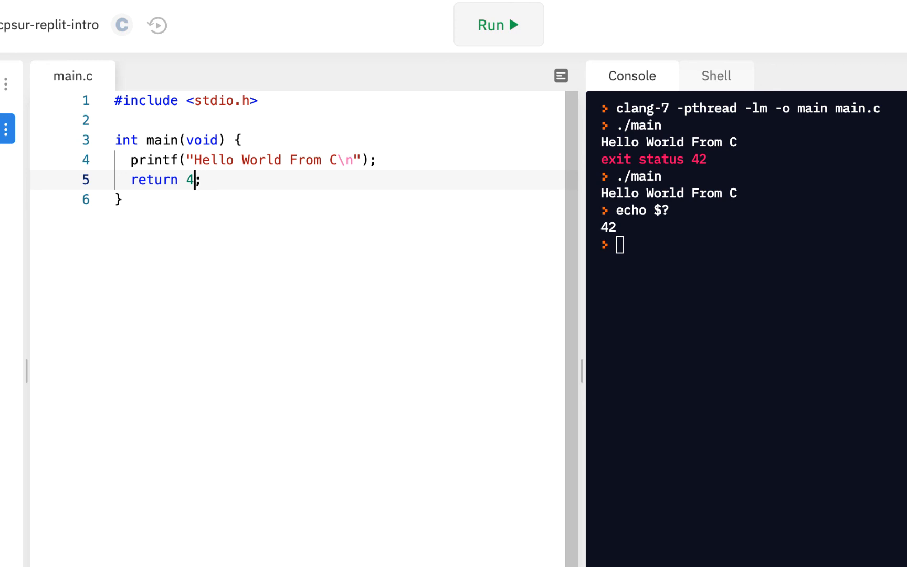
text(0)
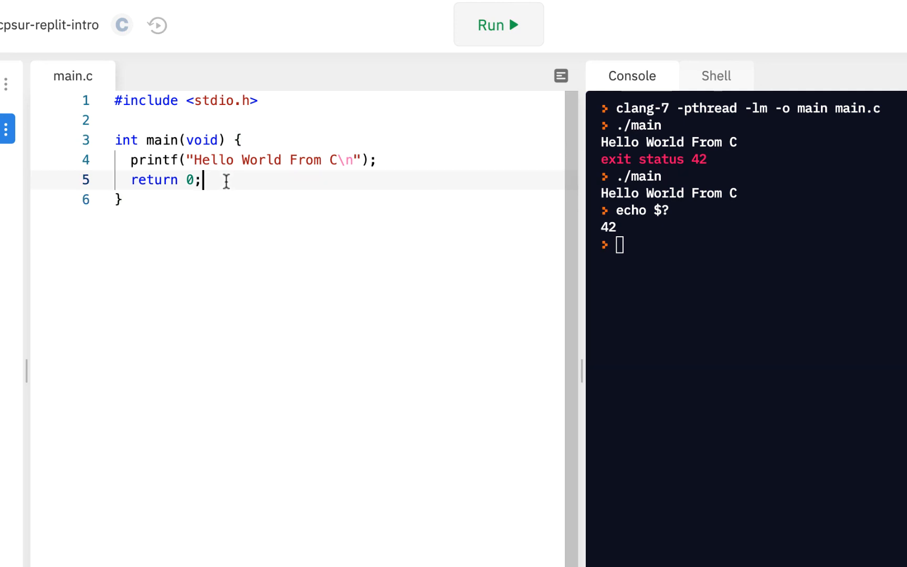
double_click(187, 179)
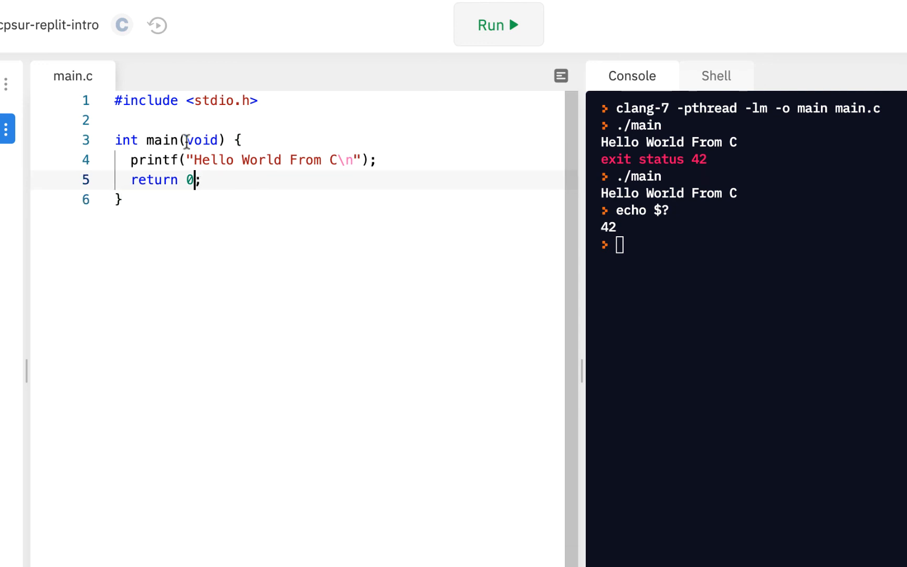
mouse_move(208, 180)
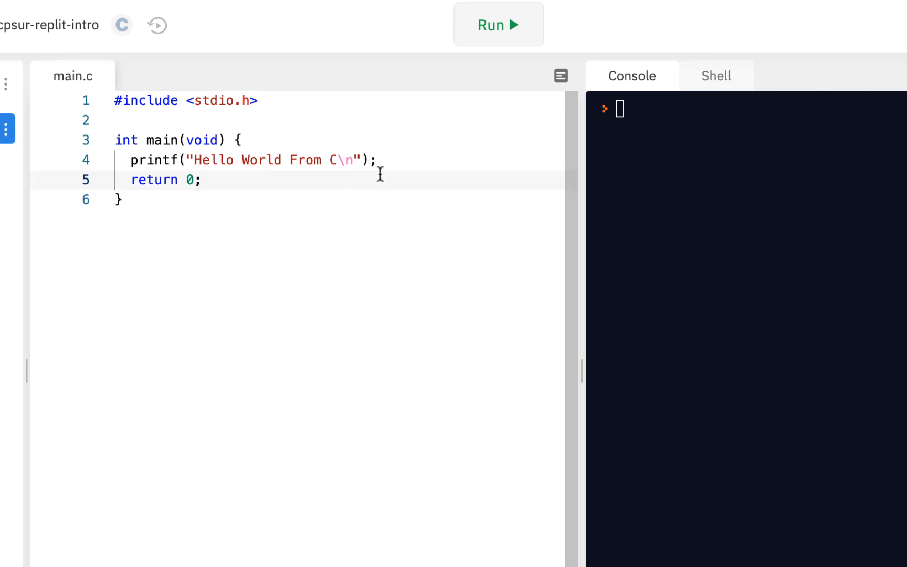
double_click(189, 180)
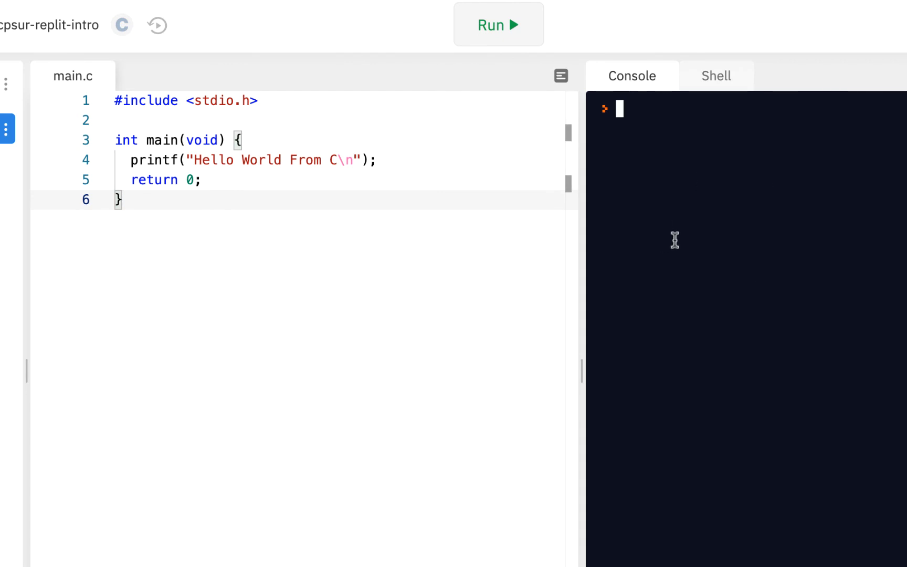
mouse_move(682, 212)
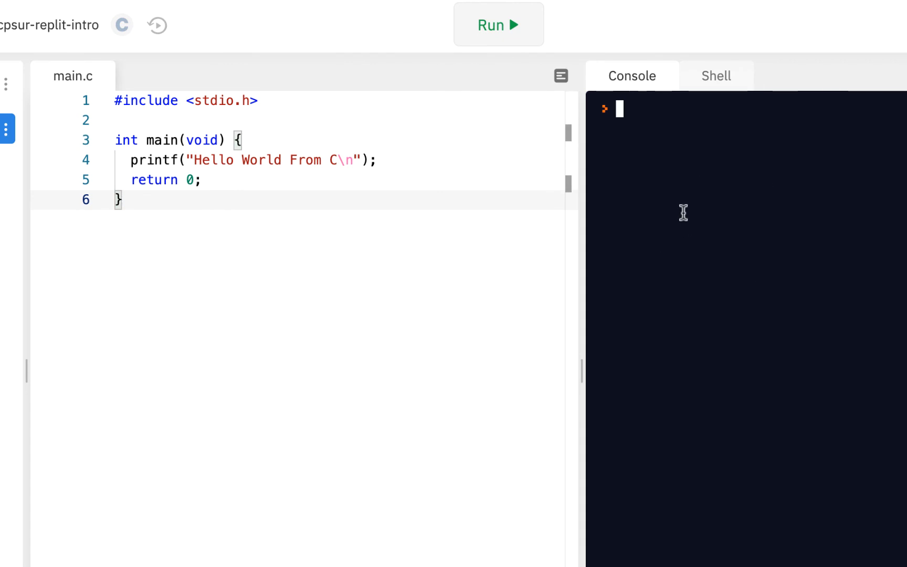